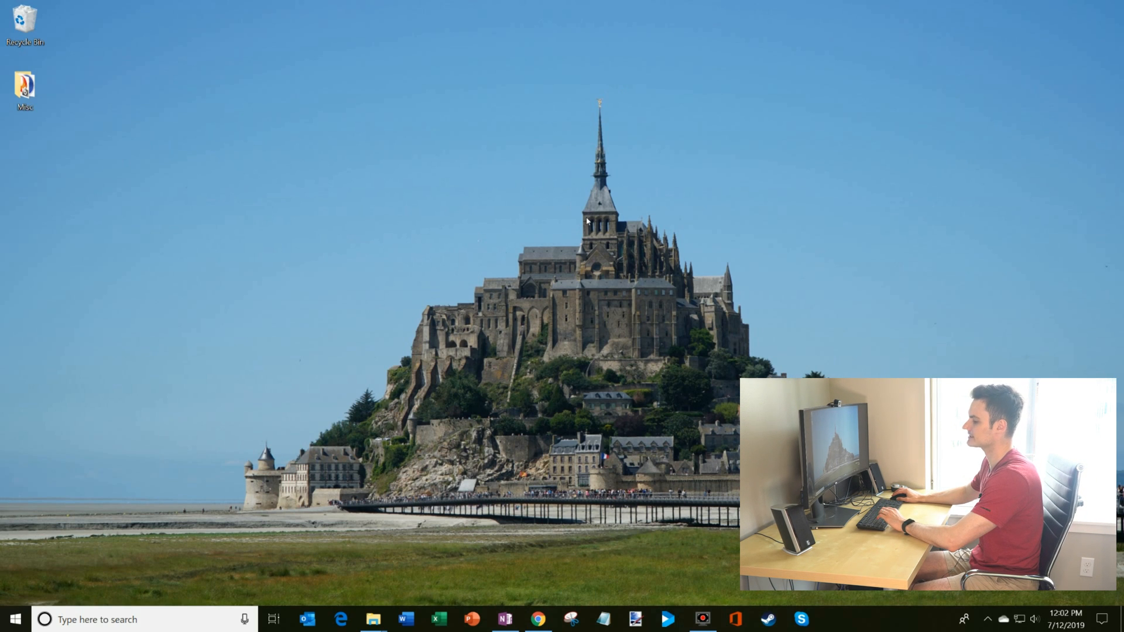
Step: Search the Start menu for 'windows insider' to surface the Insider Program settings
left_click(45, 620)
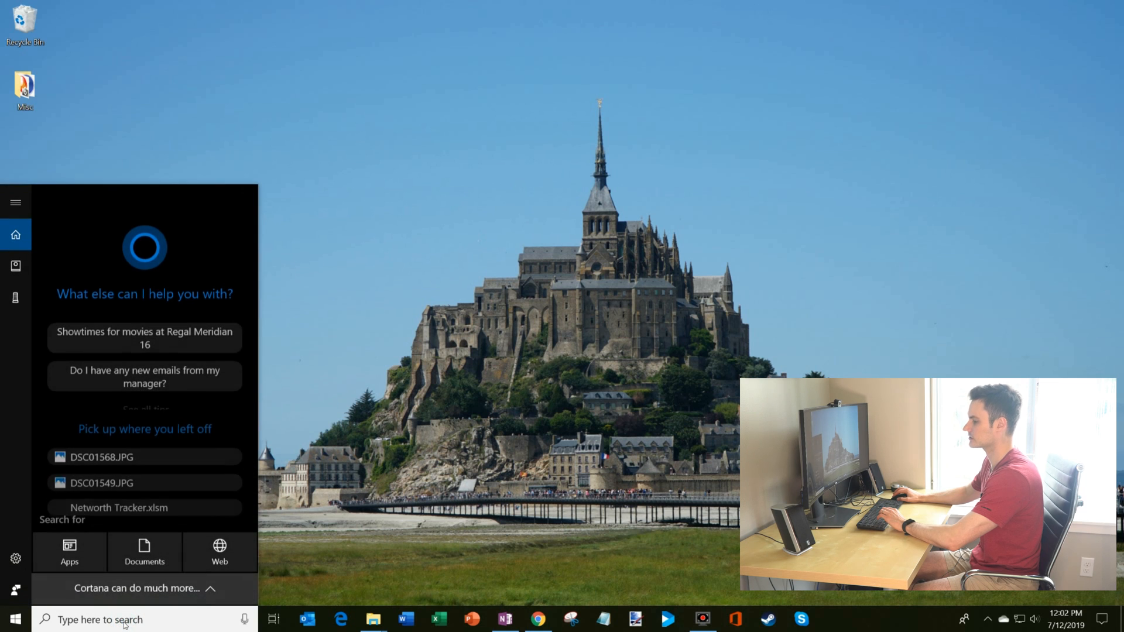
type("windows insider")
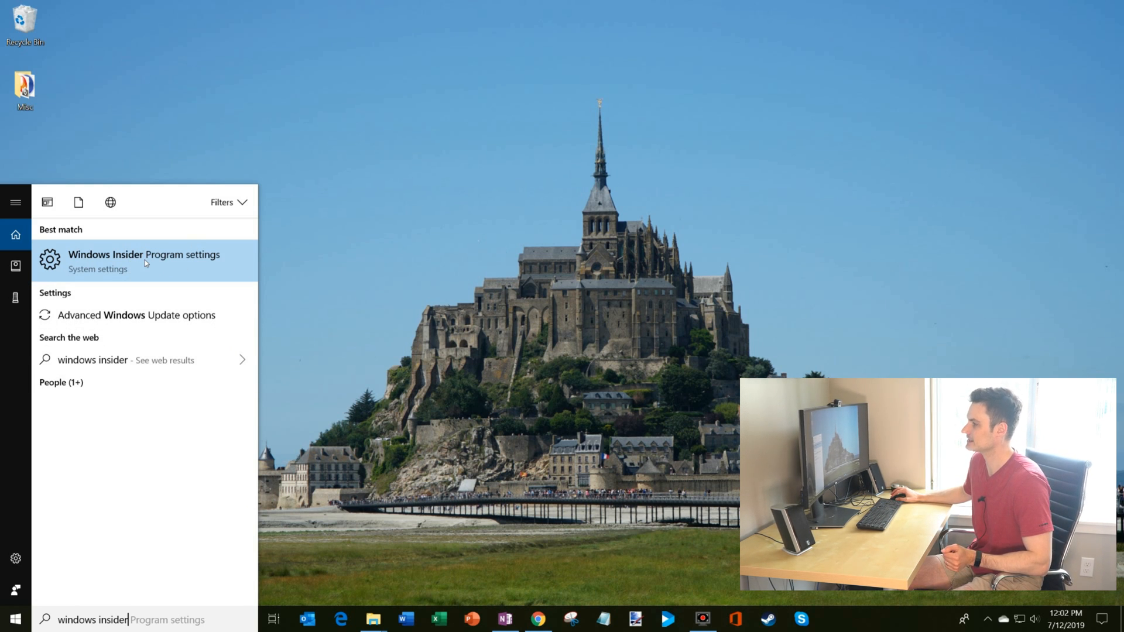
Step: Go to the Windows Insider Program settings page from the search results
left_click(144, 259)
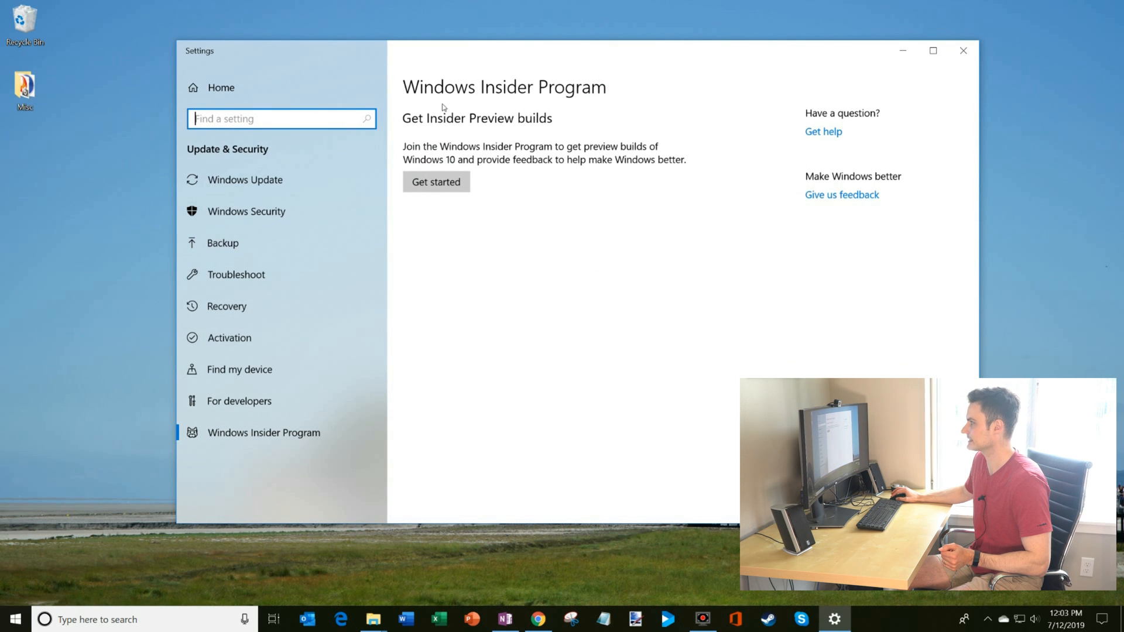
mouse_move(535, 117)
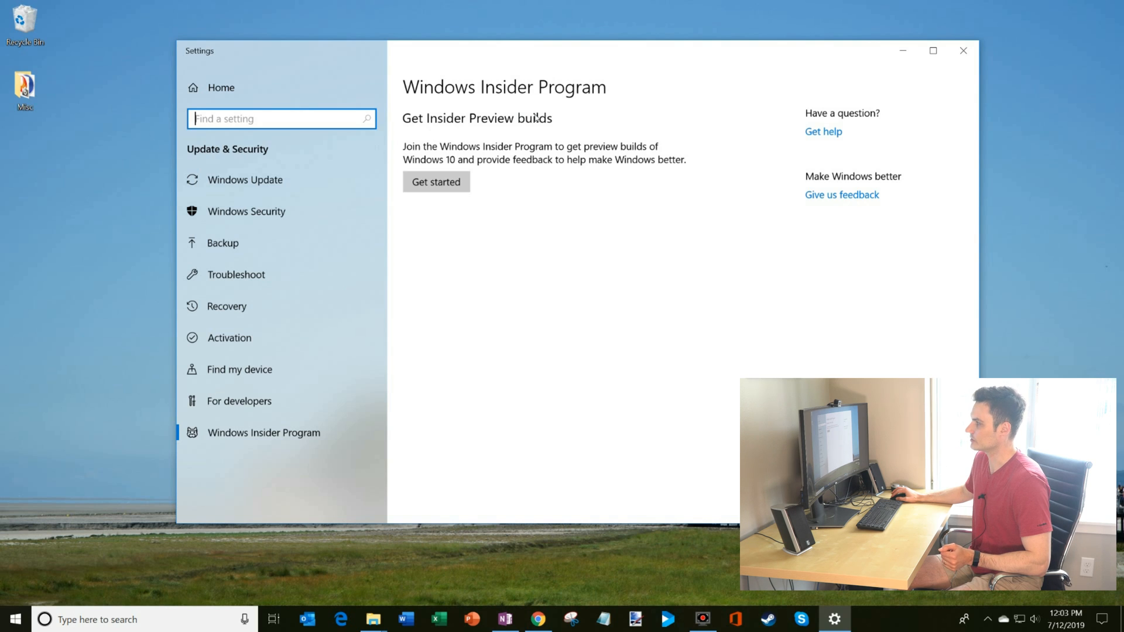
mouse_move(653, 152)
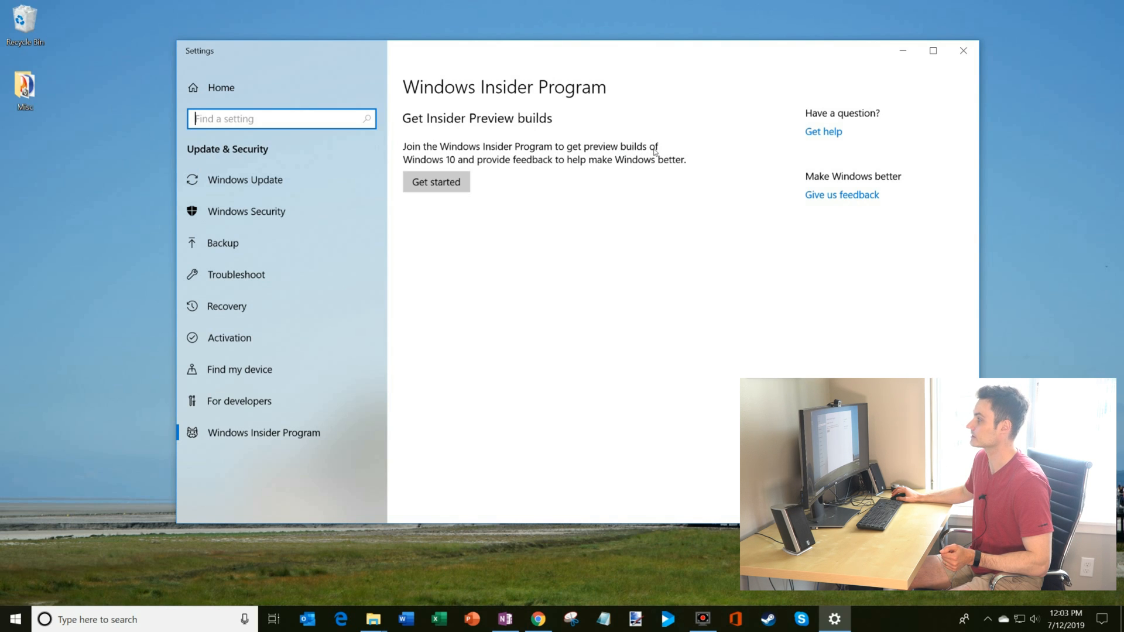
mouse_move(656, 220)
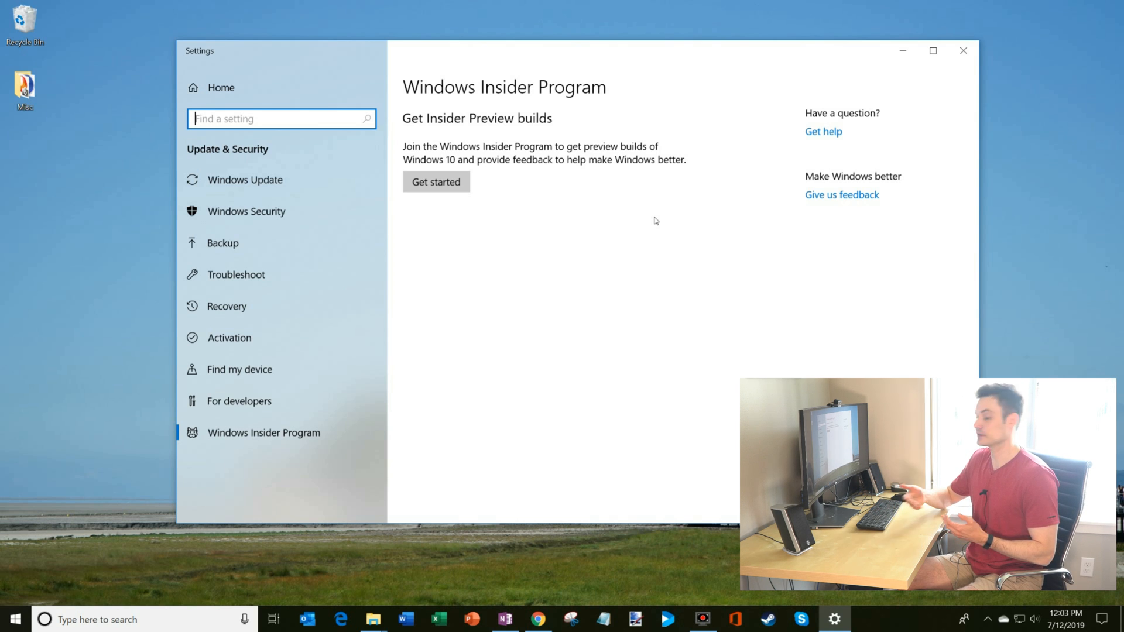
mouse_move(545, 194)
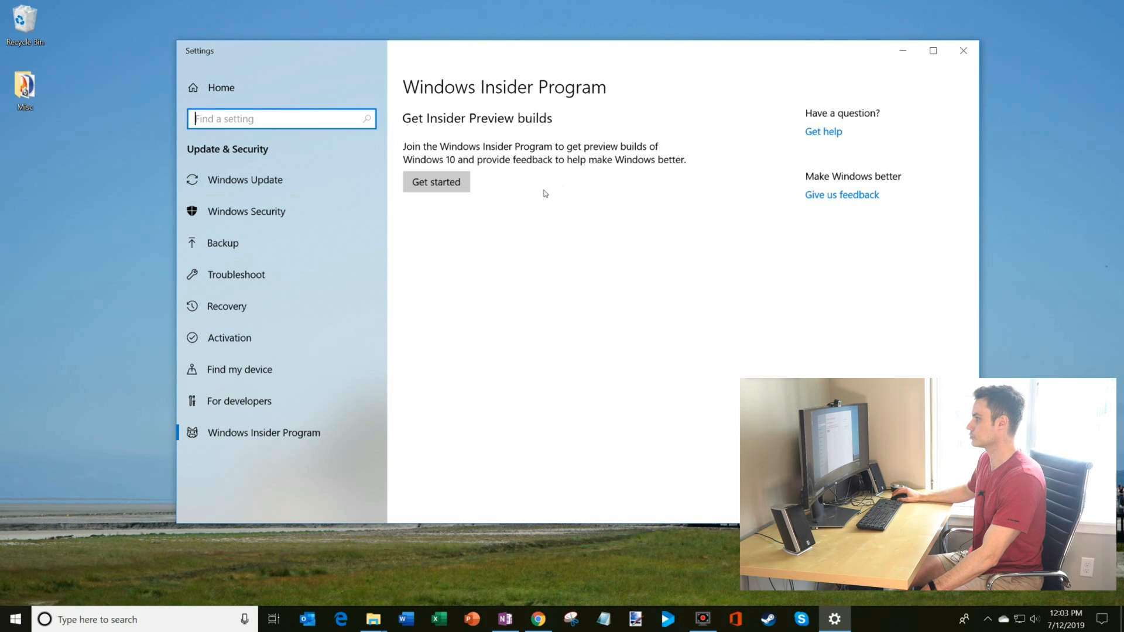
Step: Start joining the Insider Program and link the chosen Microsoft account
left_click(435, 181)
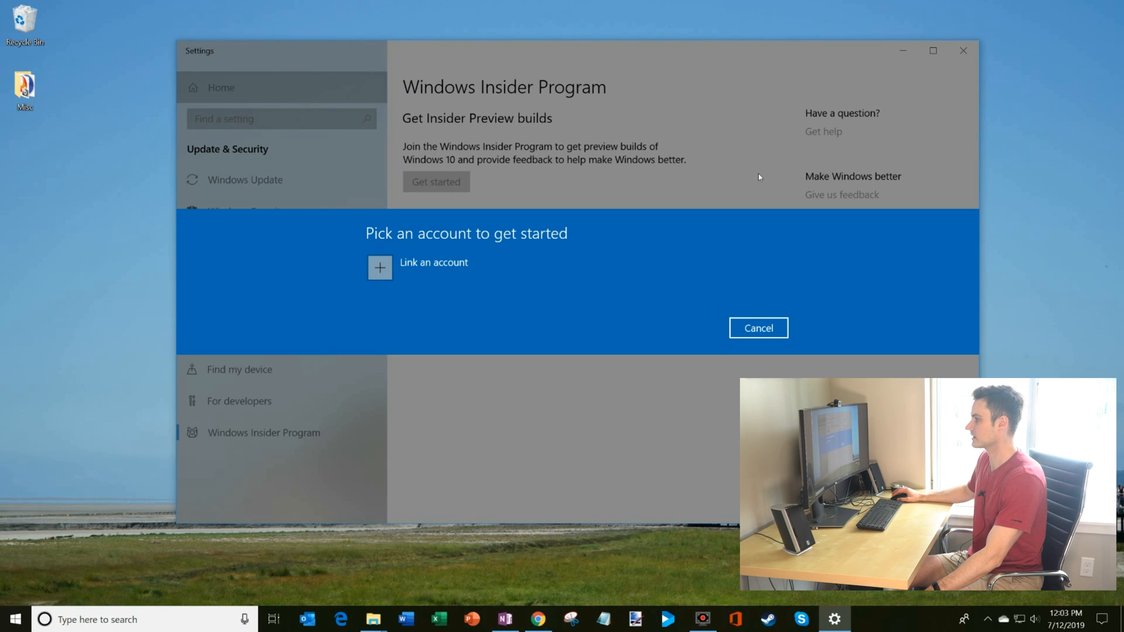
mouse_move(461, 274)
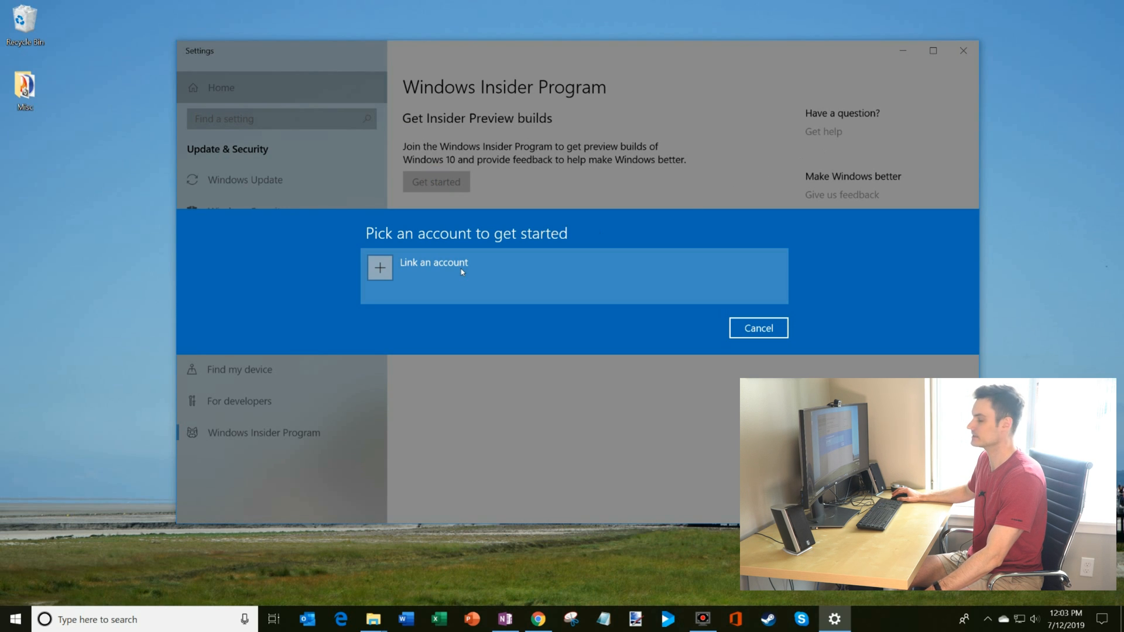
left_click(433, 271)
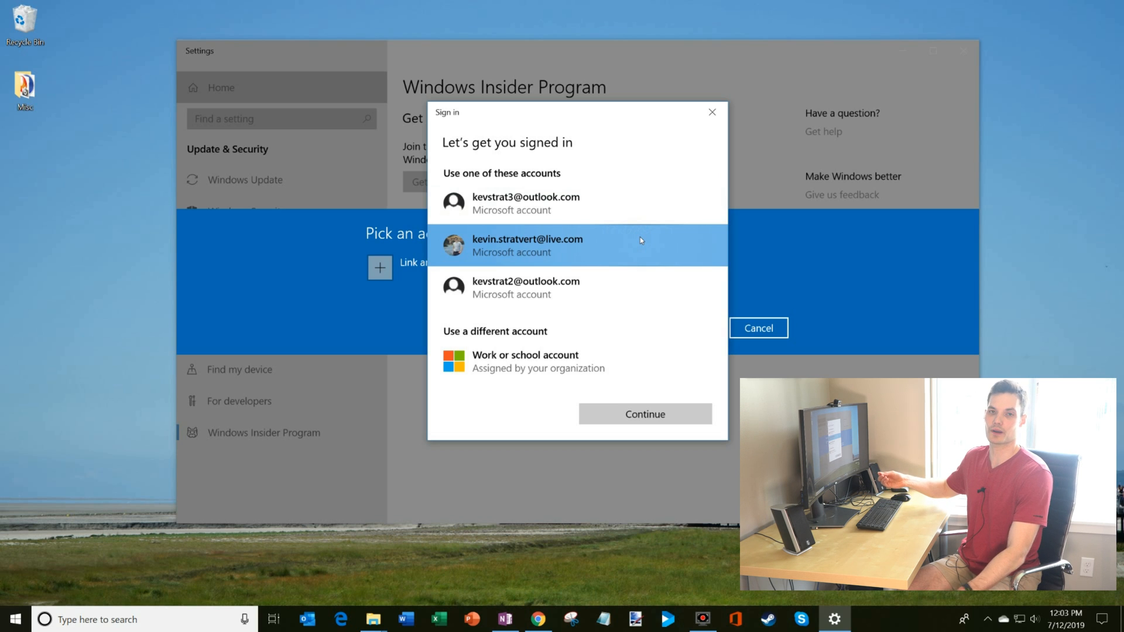
mouse_move(634, 363)
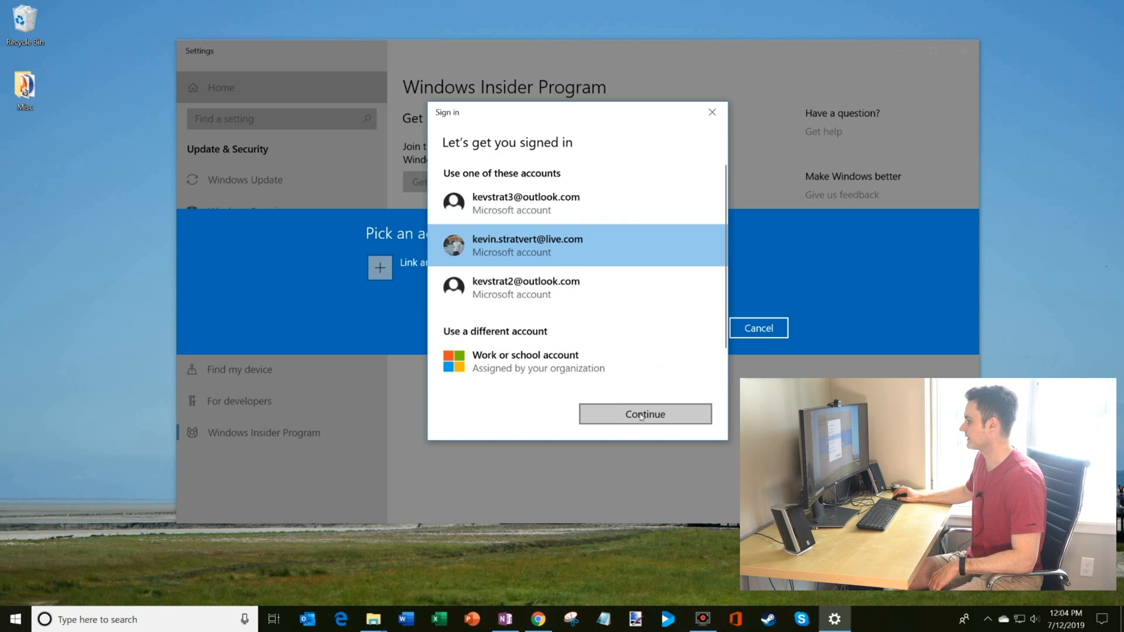
left_click(645, 414)
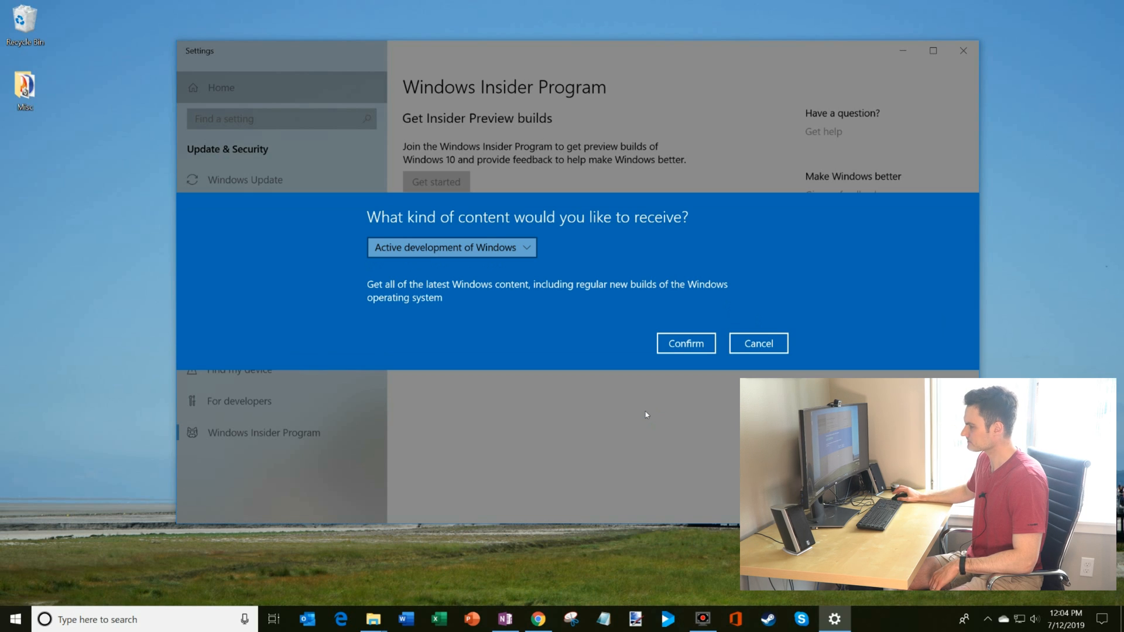
left_click(452, 247)
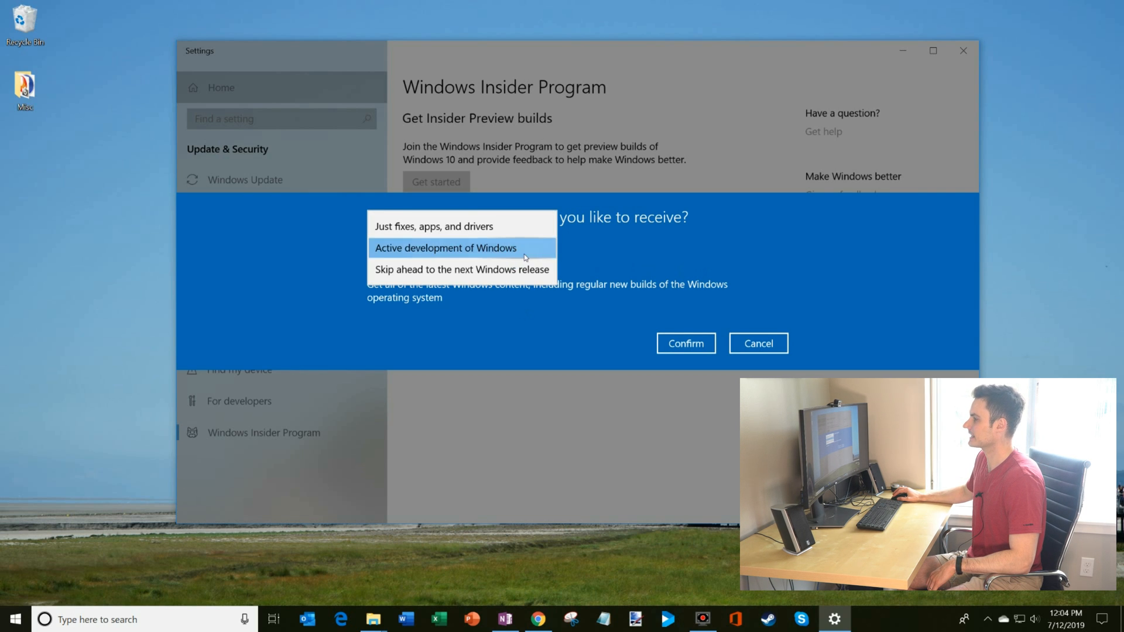
left_click(445, 248)
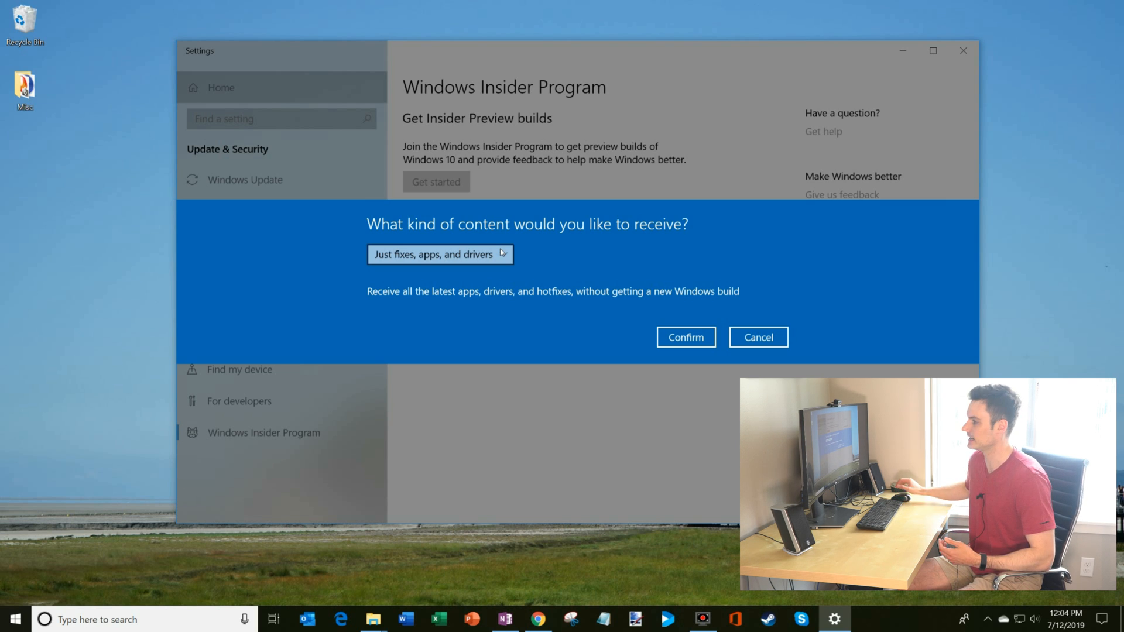
left_click(440, 254)
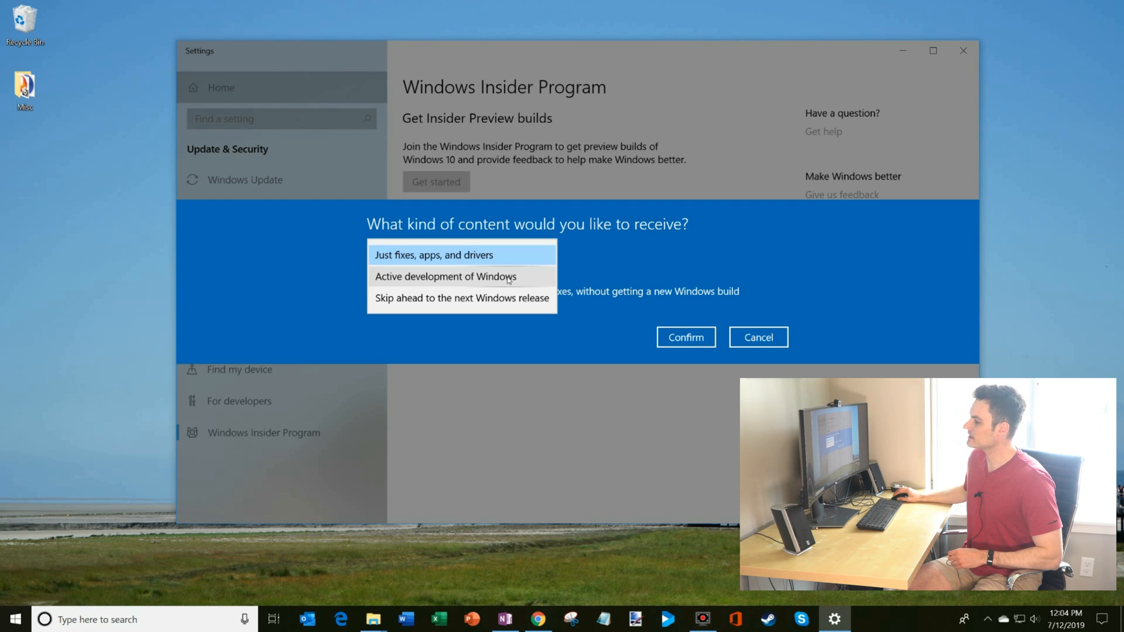
mouse_move(441, 307)
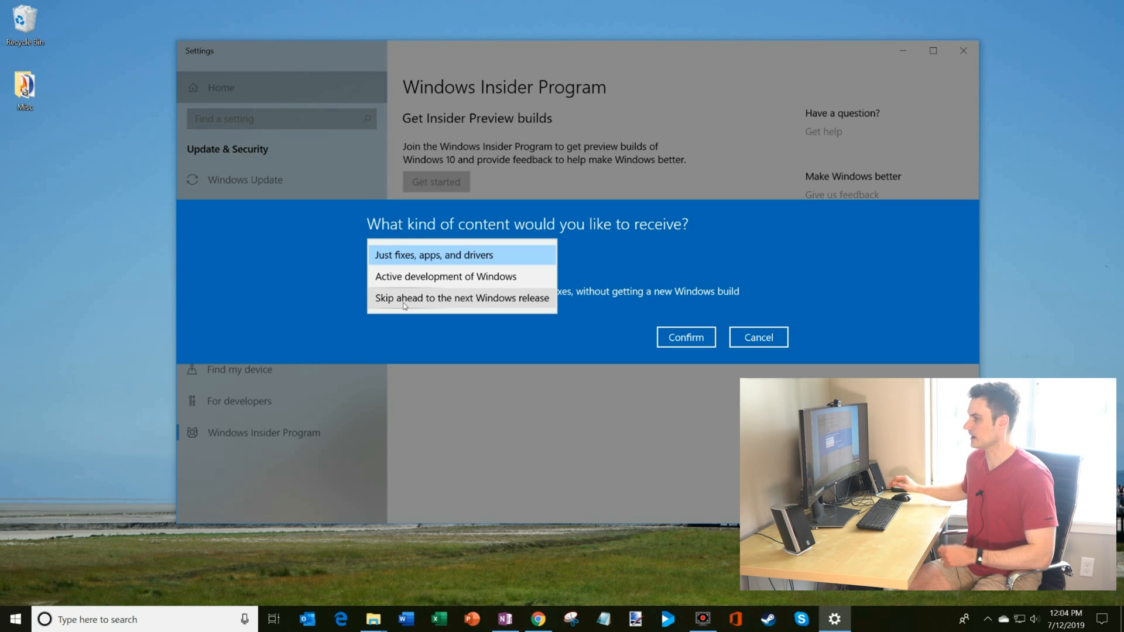
mouse_move(530, 255)
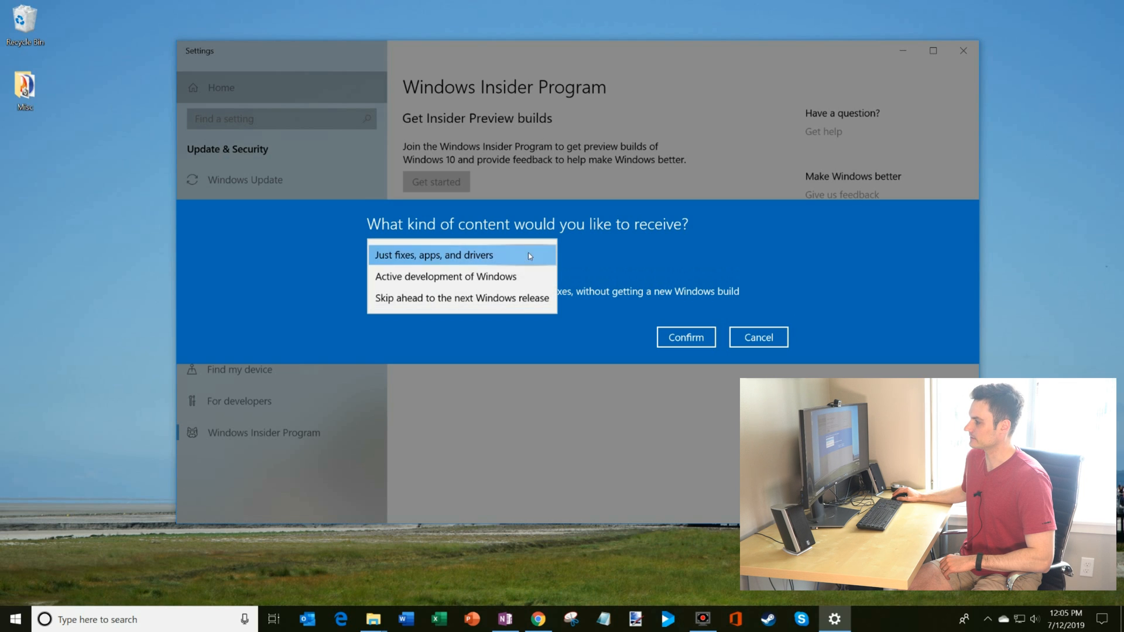
mouse_move(503, 259)
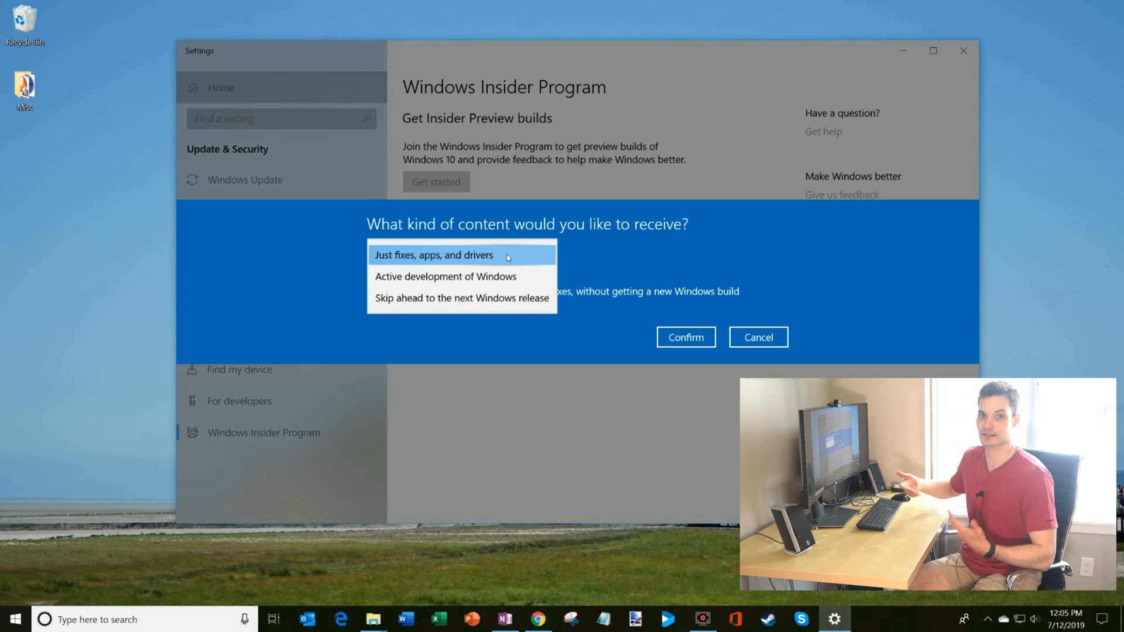
mouse_move(515, 300)
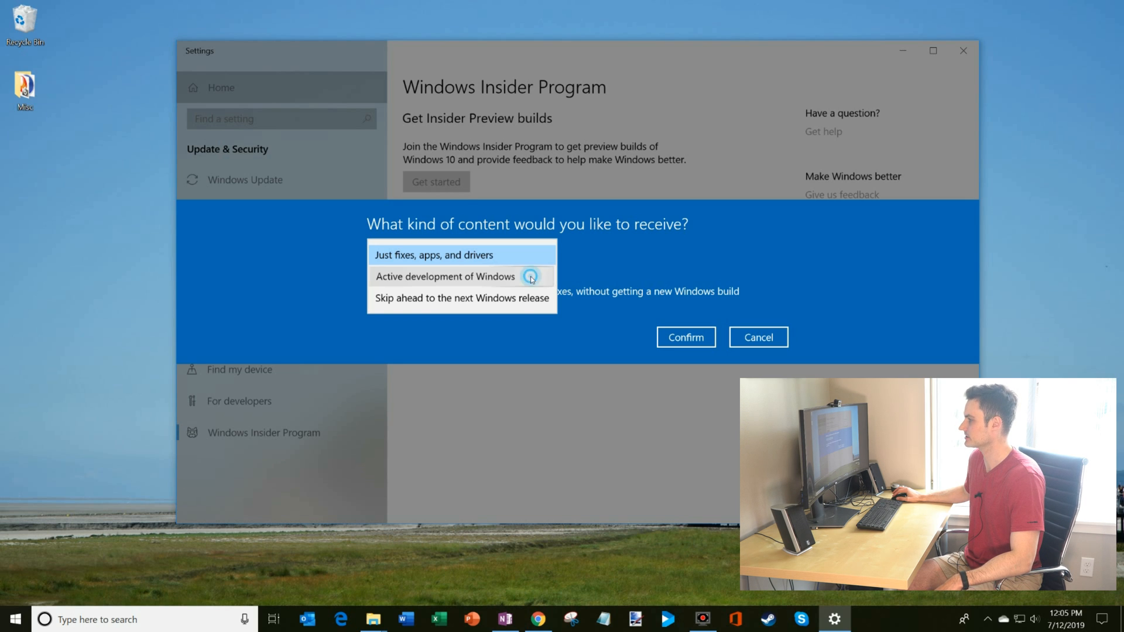
left_click(445, 277)
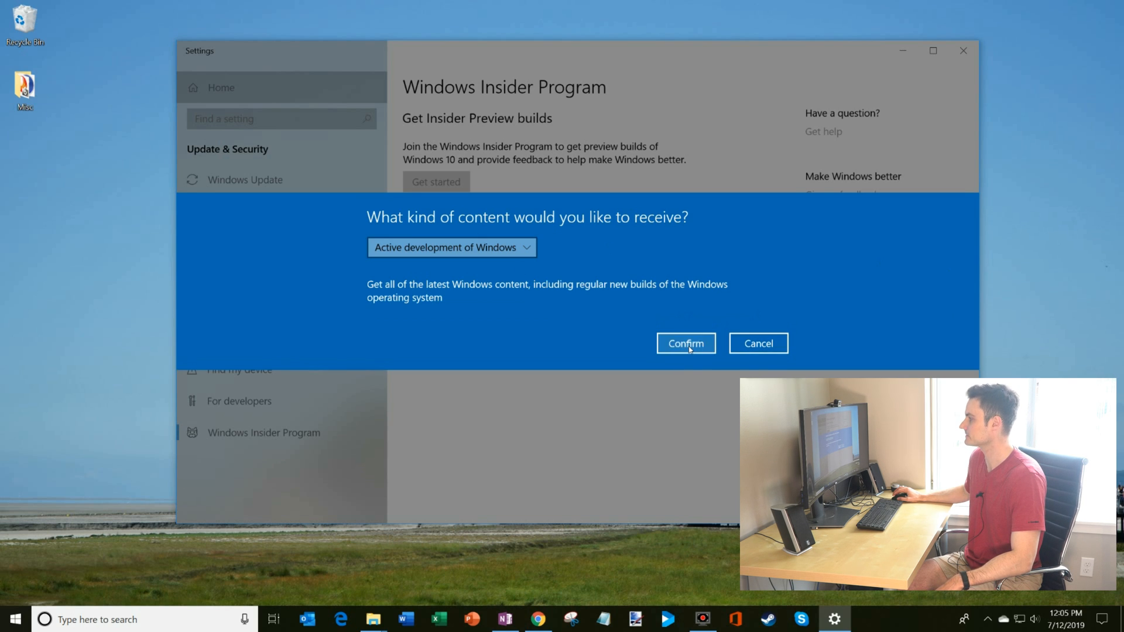
Step: Confirm Active development content and choose Slow as the preview build pace
left_click(687, 343)
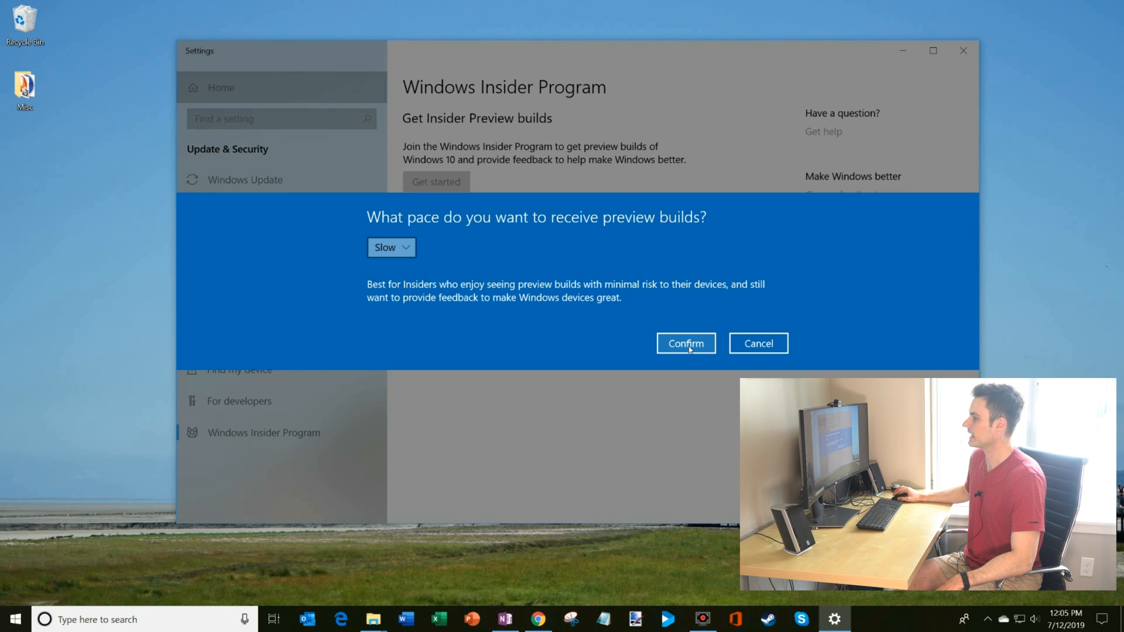
mouse_move(515, 235)
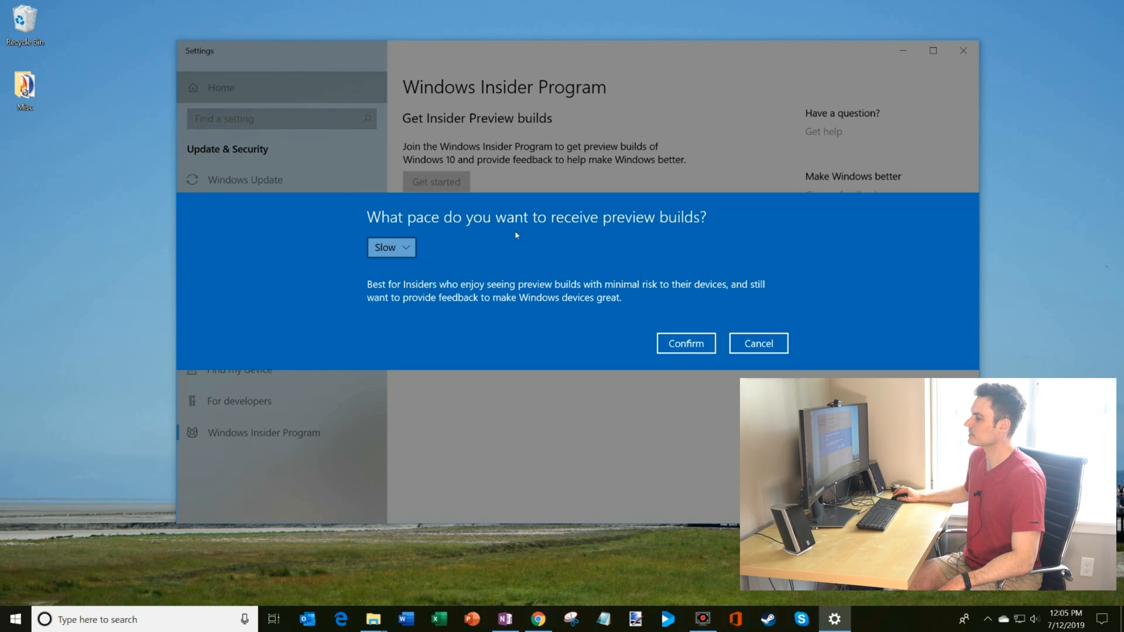
mouse_move(534, 252)
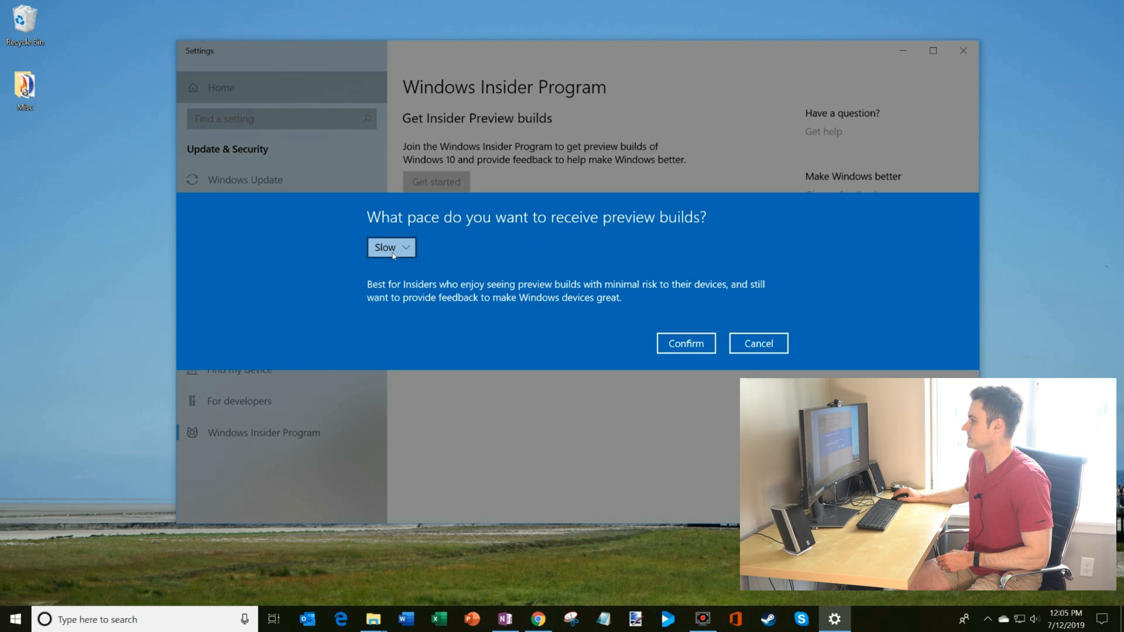
left_click(391, 248)
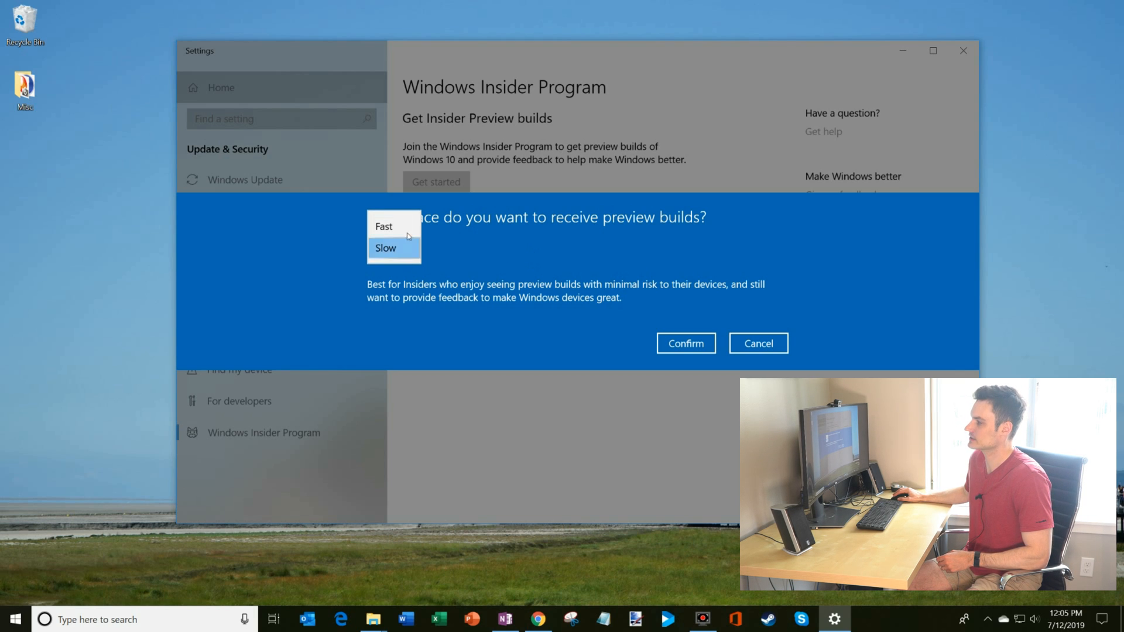
left_click(407, 248)
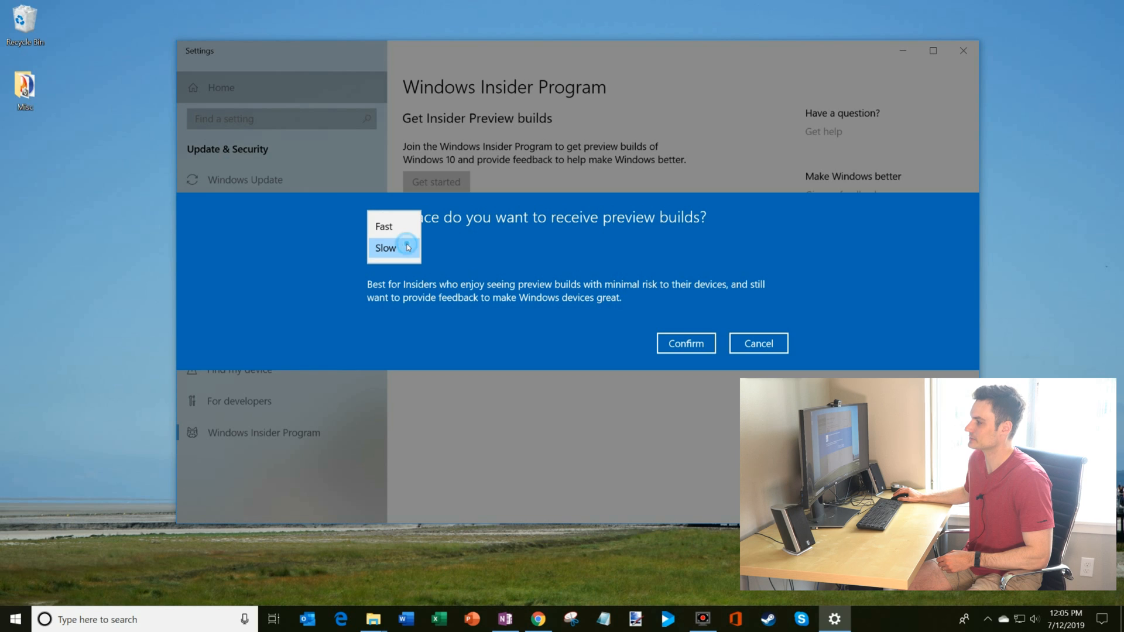
left_click(394, 248)
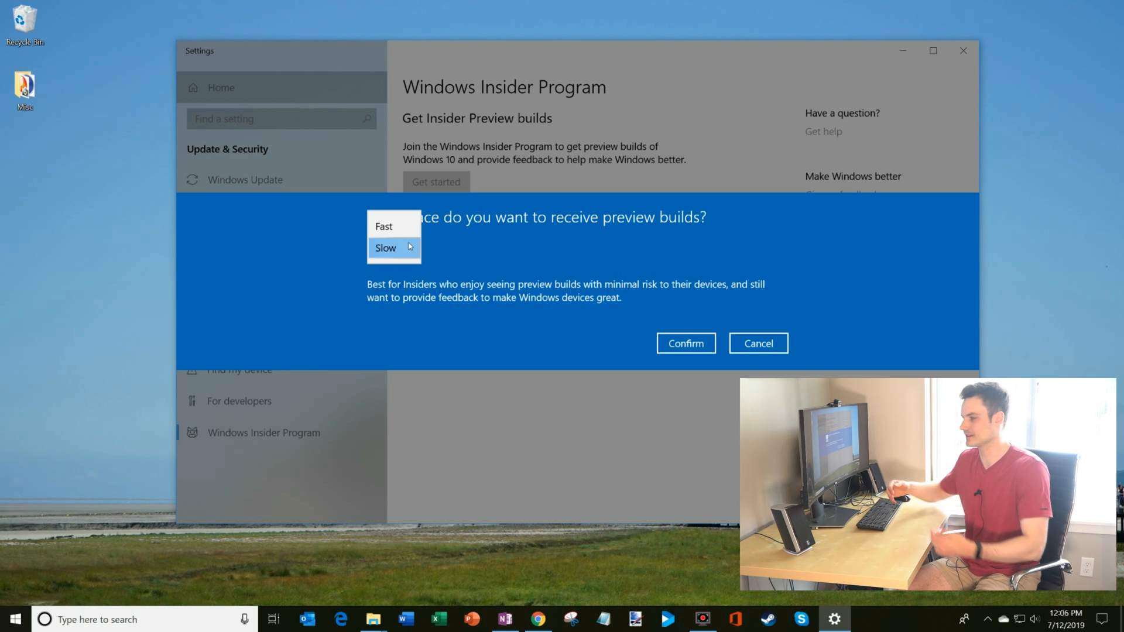
left_click(396, 248)
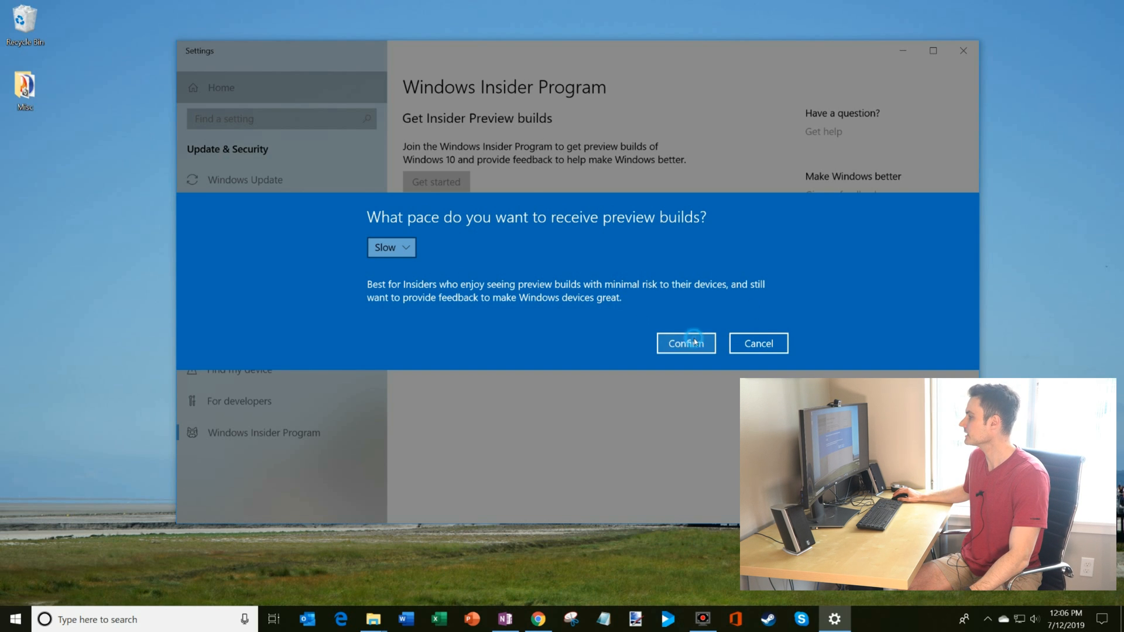
left_click(686, 343)
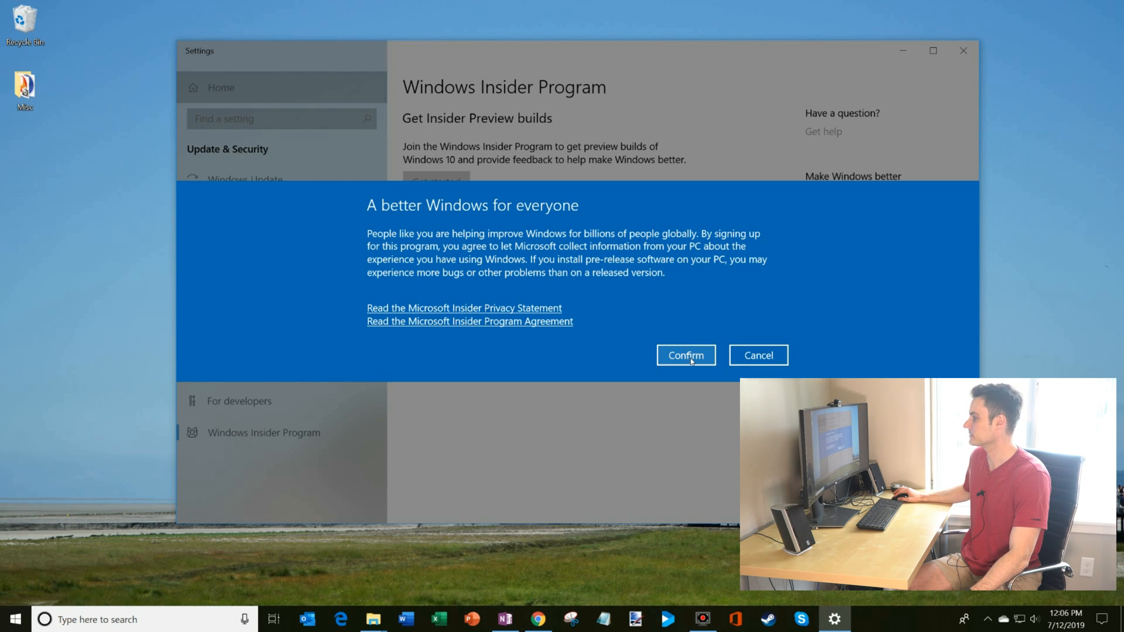
Step: Accept the Insider Program agreement and postpone the restart with Restart Later
left_click(686, 356)
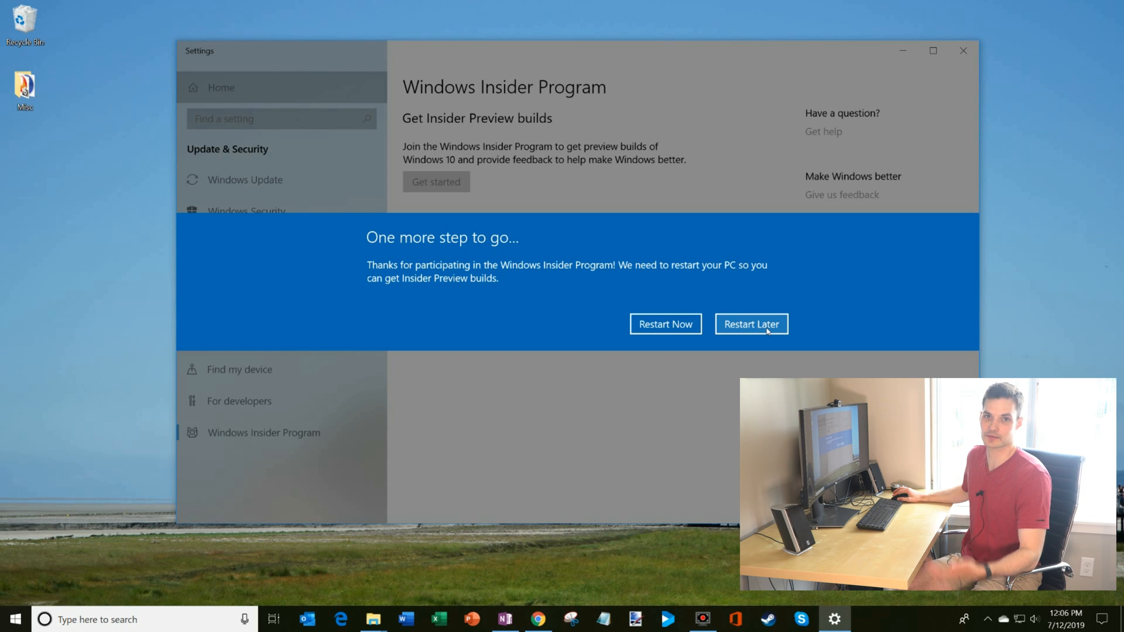
left_click(752, 323)
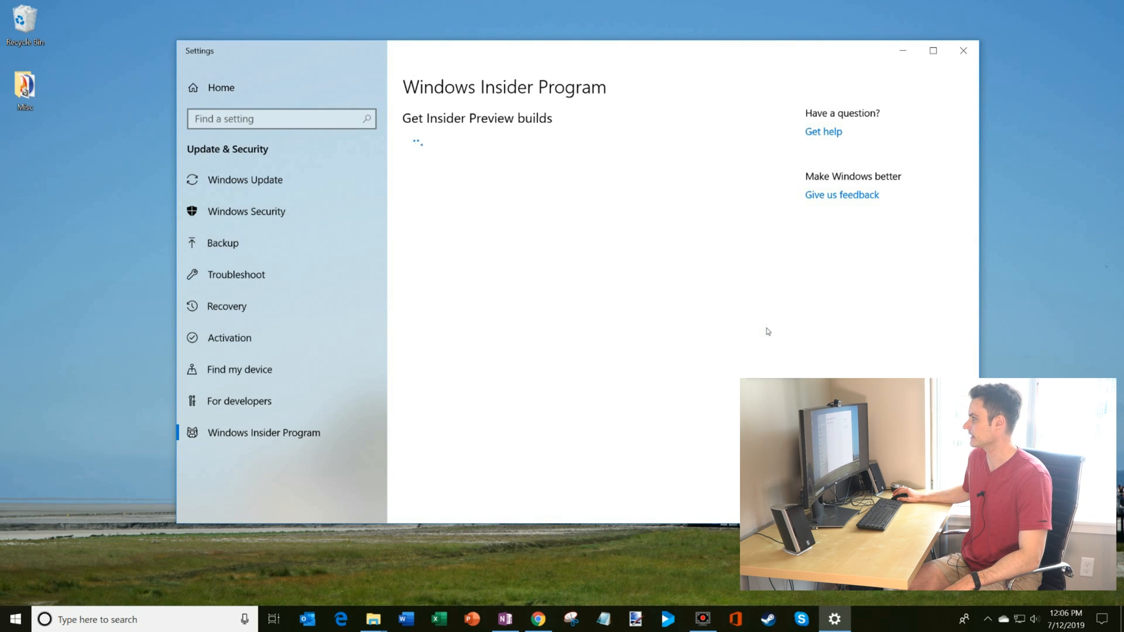